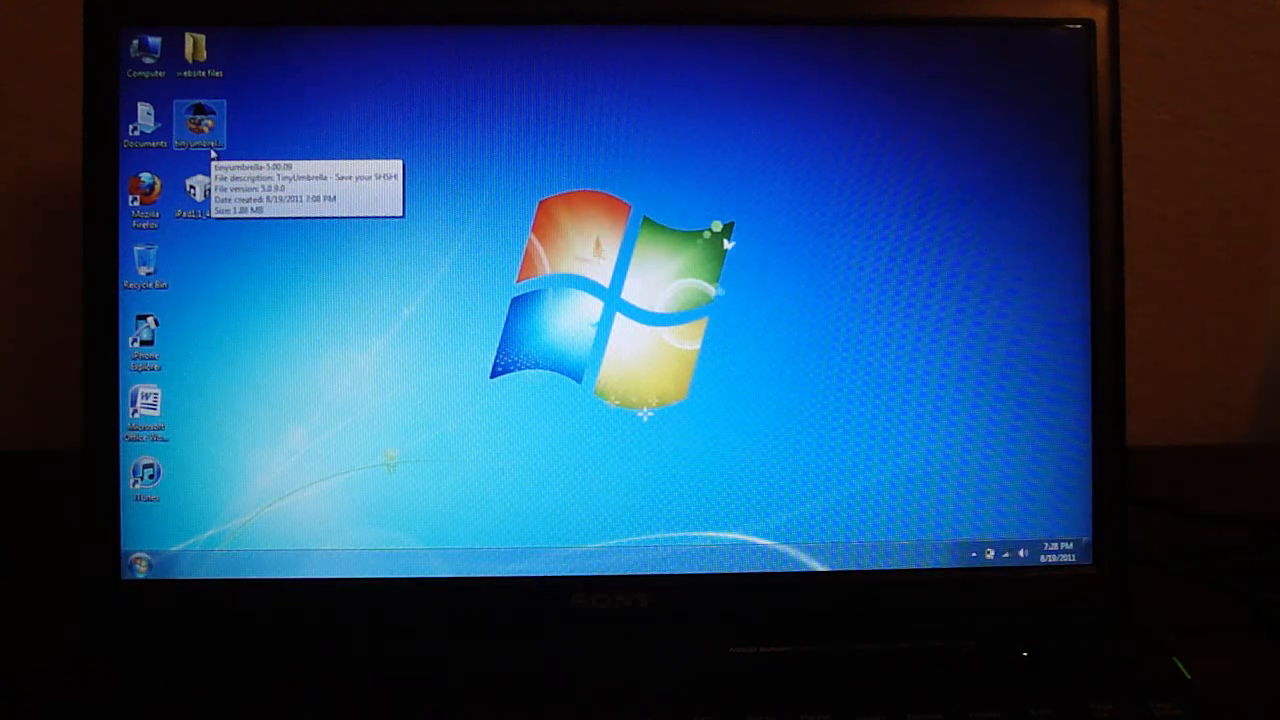
Launch TinyUmbrella from its desktop icon
{"action": "double_click", "coordinate": [200, 120]}
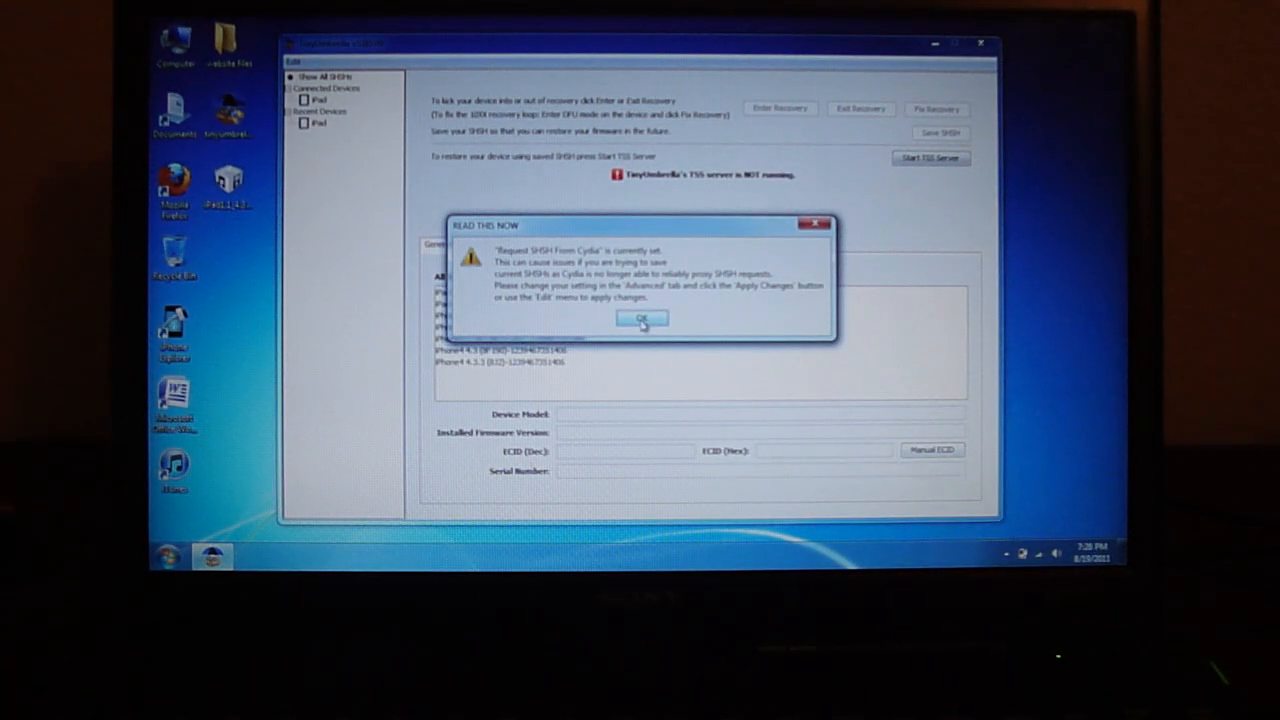
Dismiss the READ THIS NOW warning about Cydia SHSH requests
{"action": "left_click", "coordinate": [641, 318]}
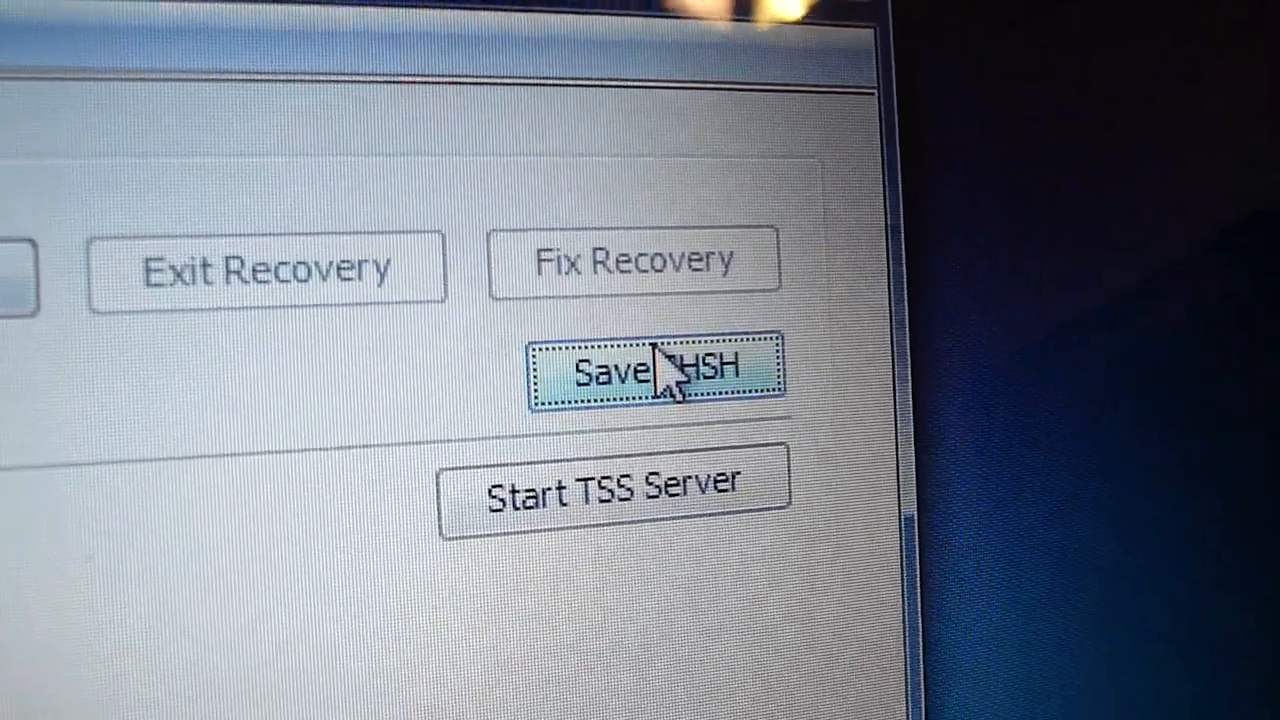
Save the iPad's SHSH blobs for firmware 4.3.3 (8J3) and 4.3.5 (8L1)
{"action": "left_click", "coordinate": [655, 370]}
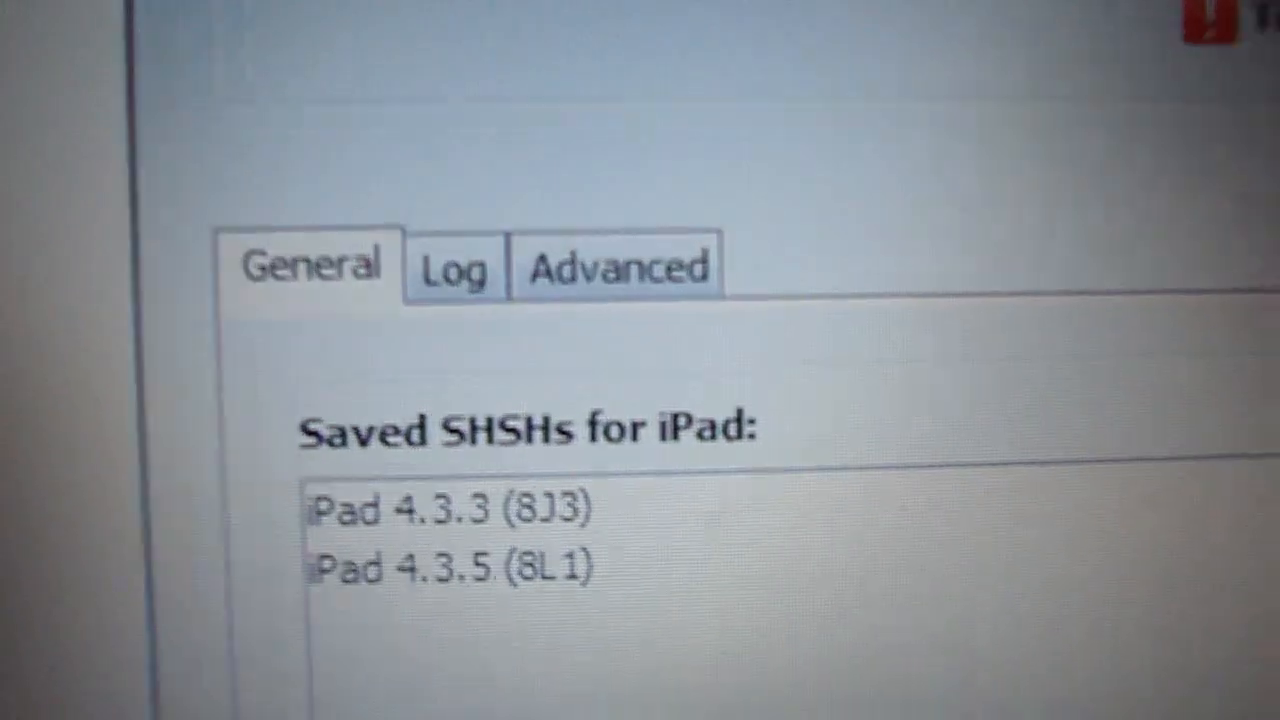